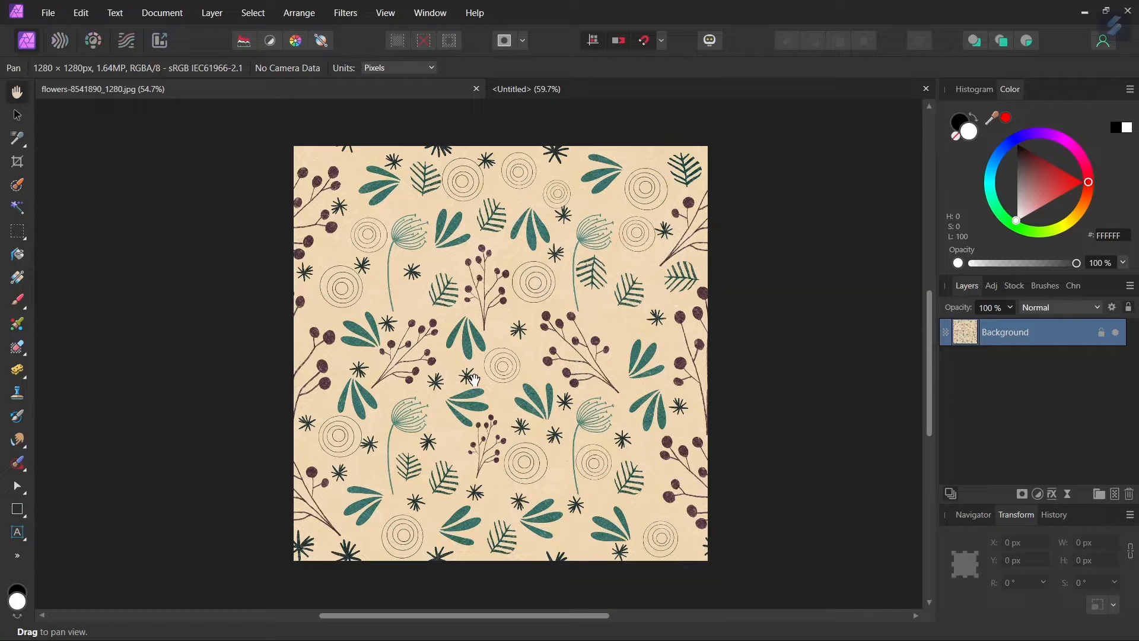
mouse_move(16, 278)
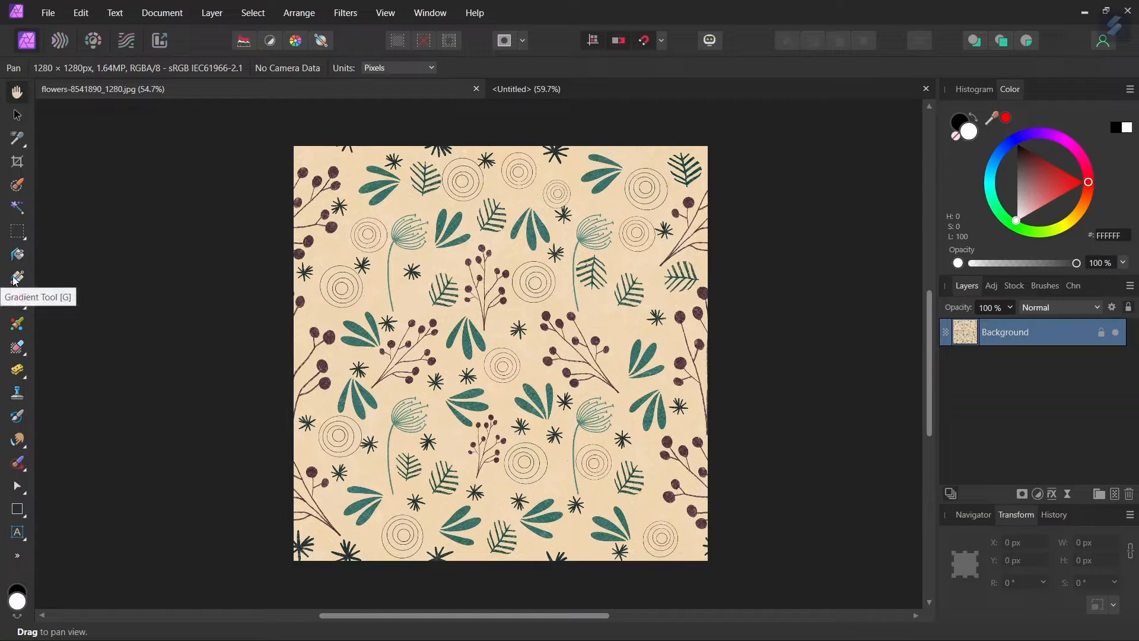
mouse_move(500, 285)
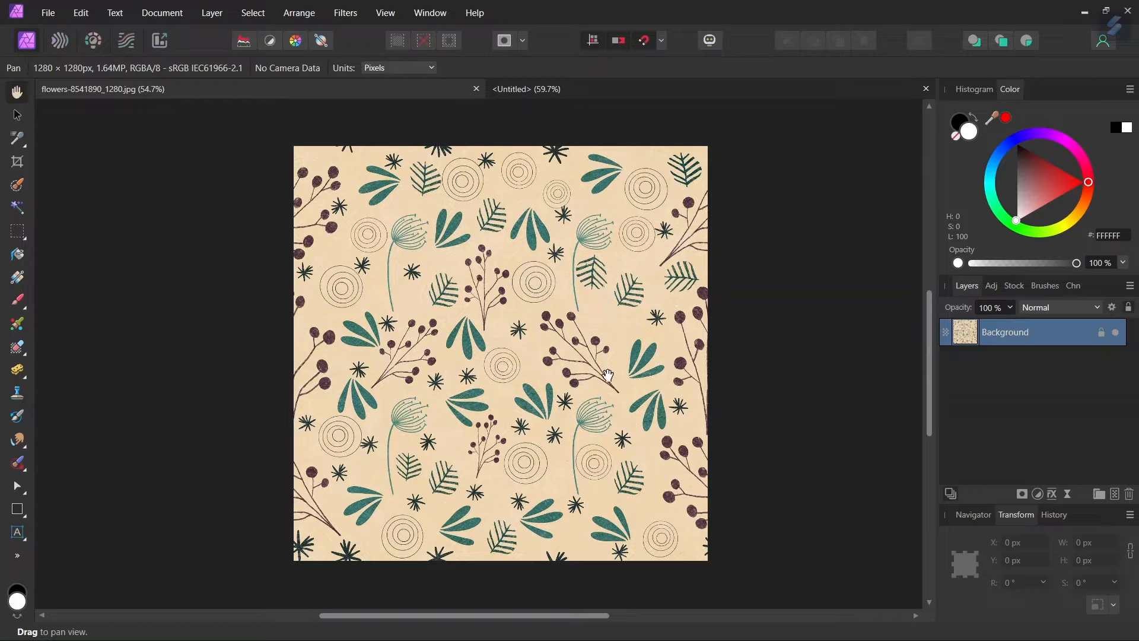
mouse_move(469, 369)
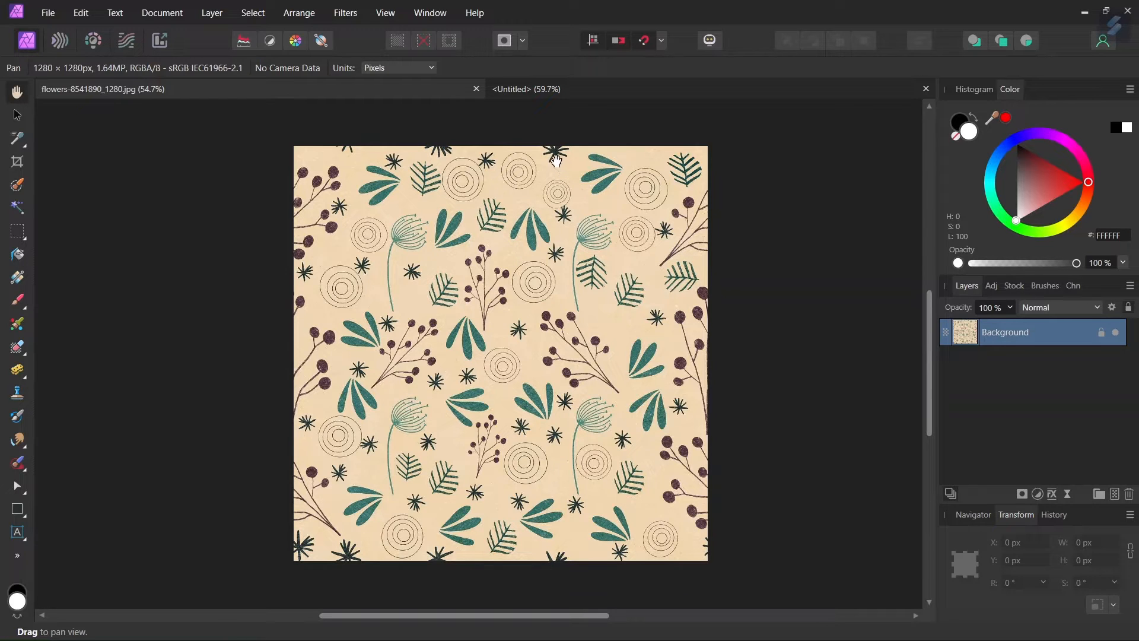
mouse_move(549, 394)
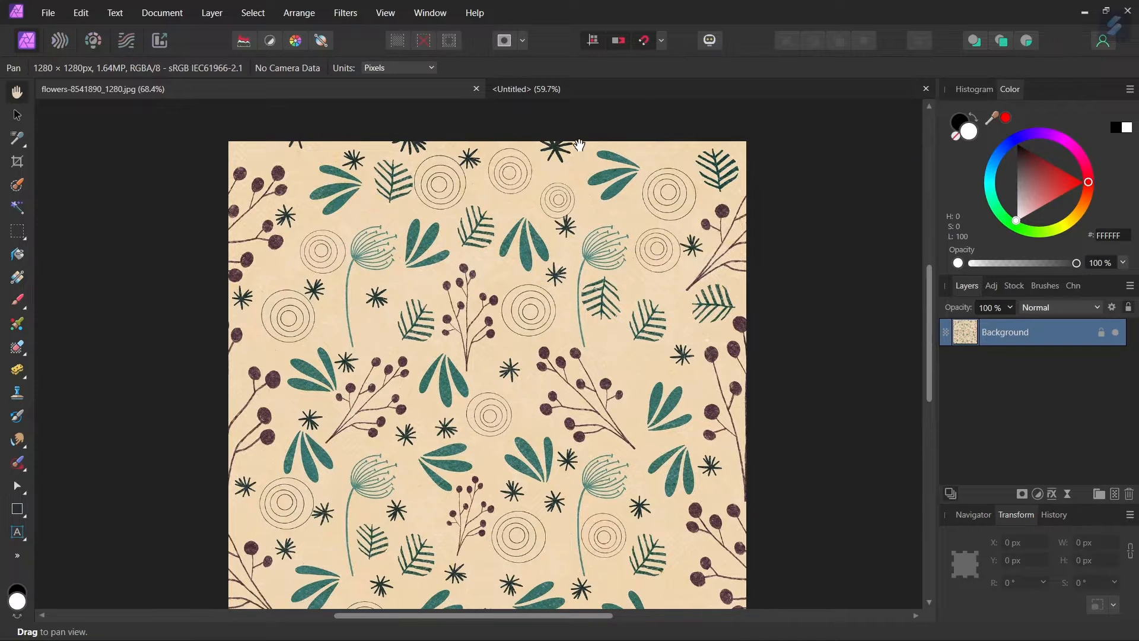
Switch to the Untitled document and add a white Fill Layer.
drag(574, 145, 556, 568)
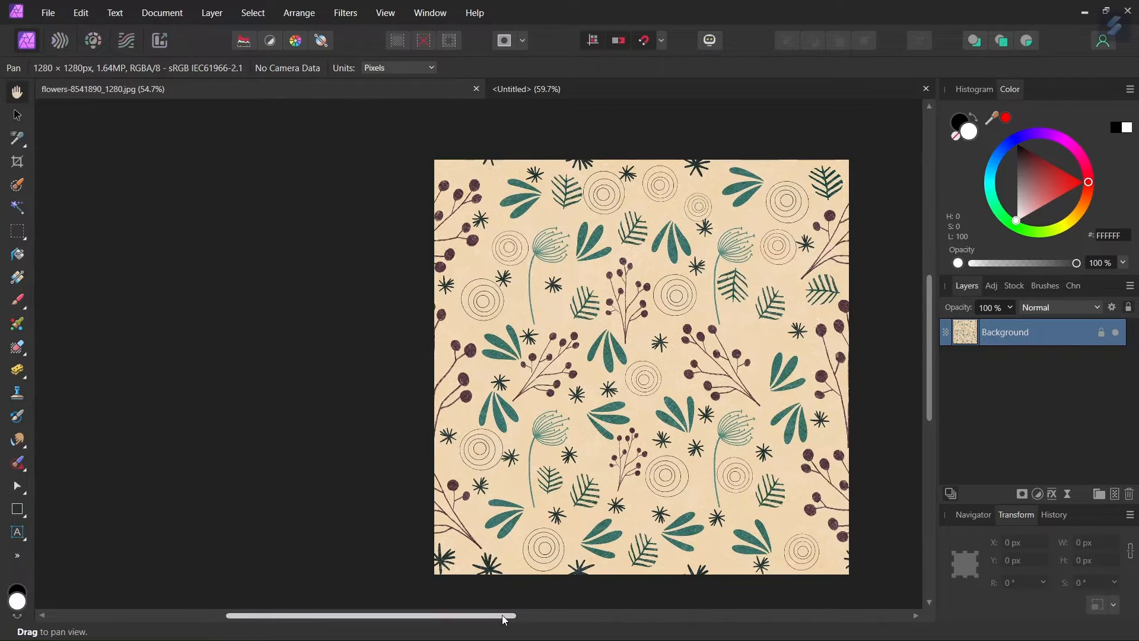
drag(508, 615, 443, 615)
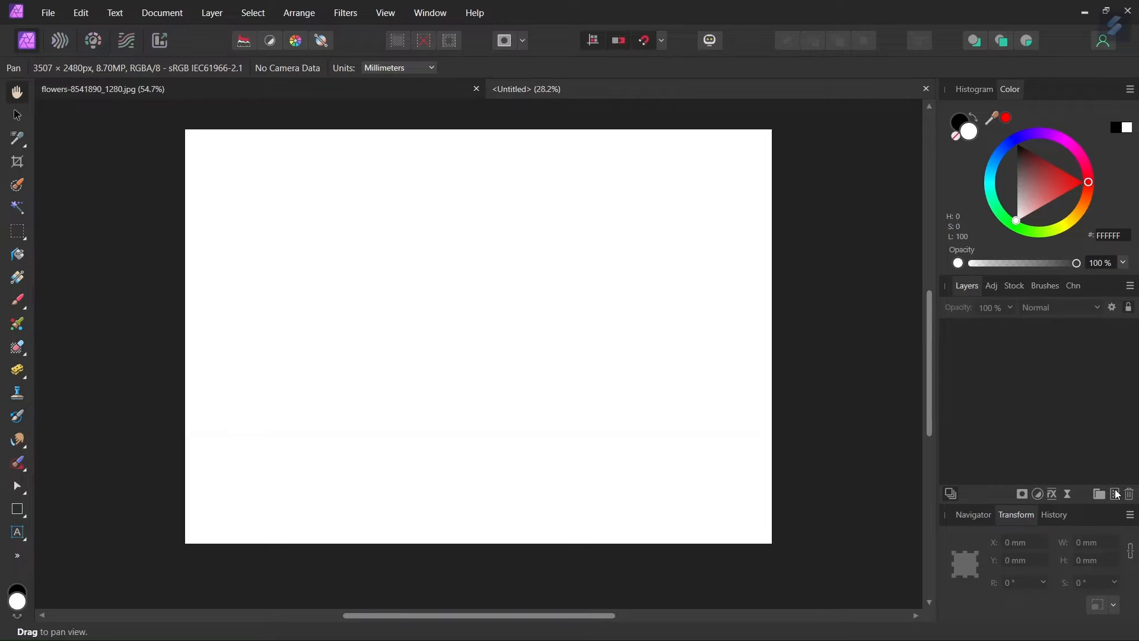
mouse_move(457, 281)
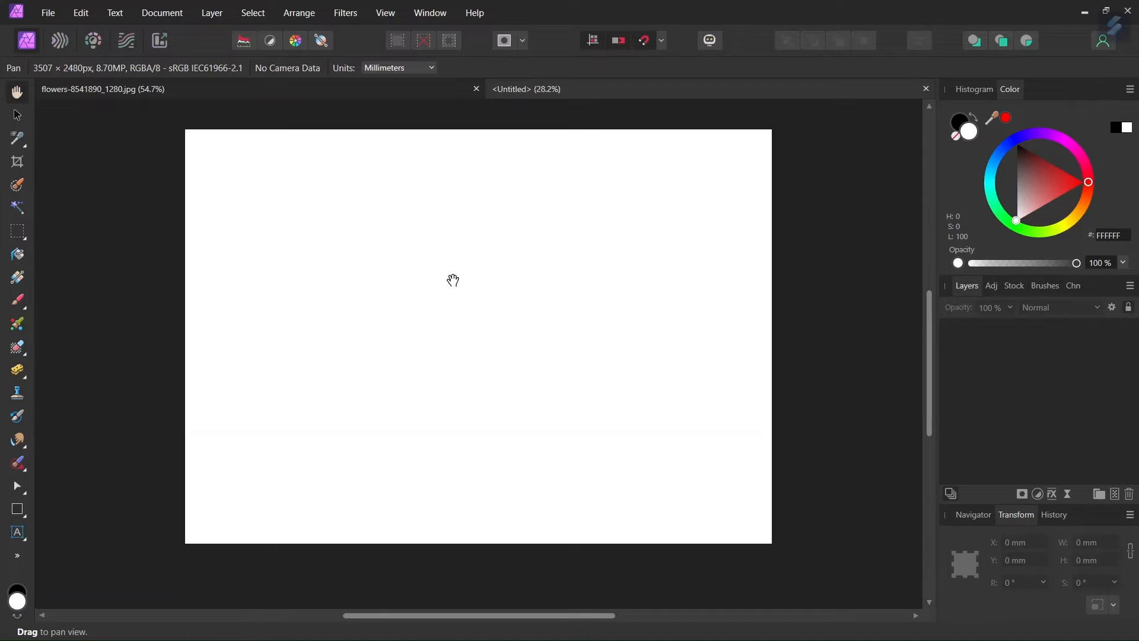
mouse_move(360, 192)
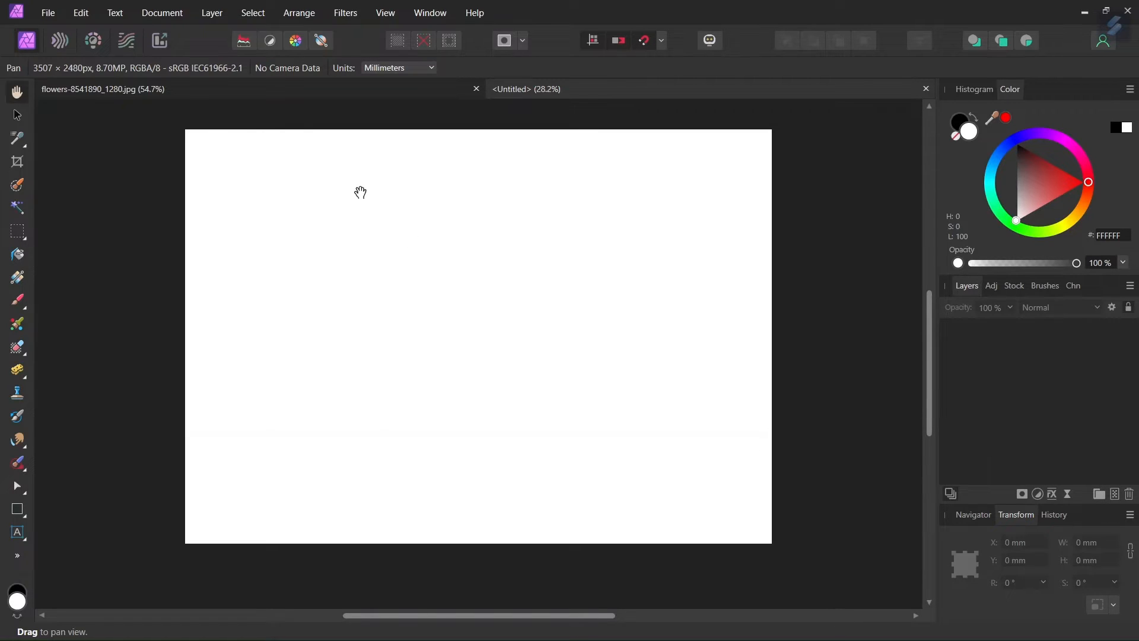
click(212, 12)
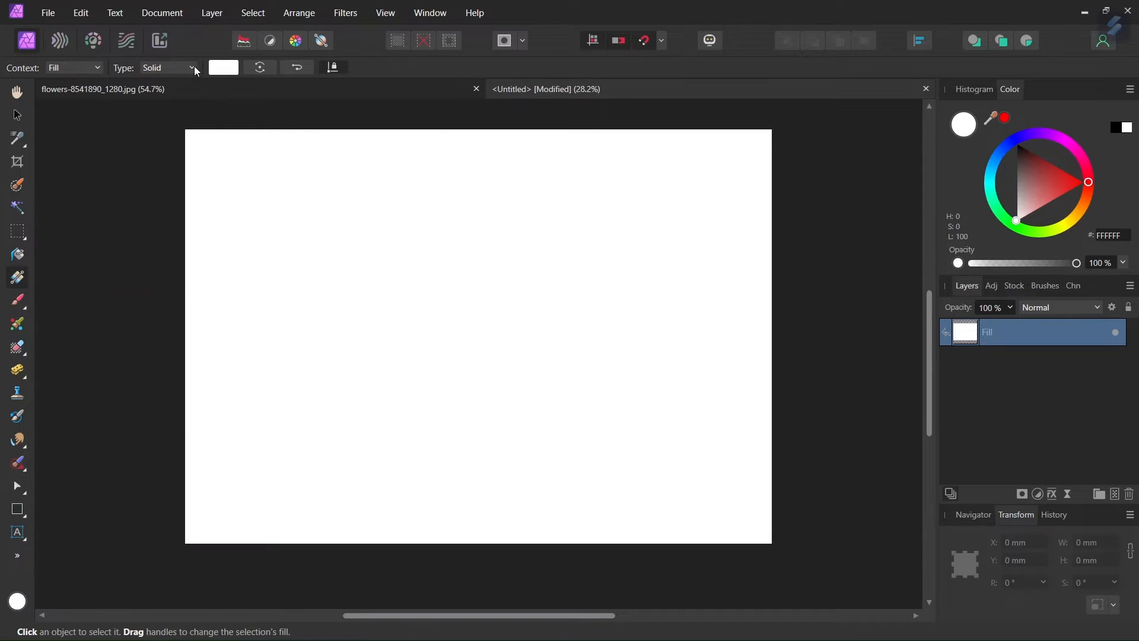
Set the fill type to Bitmap using the flowers-8541890_1280 image.
click(168, 68)
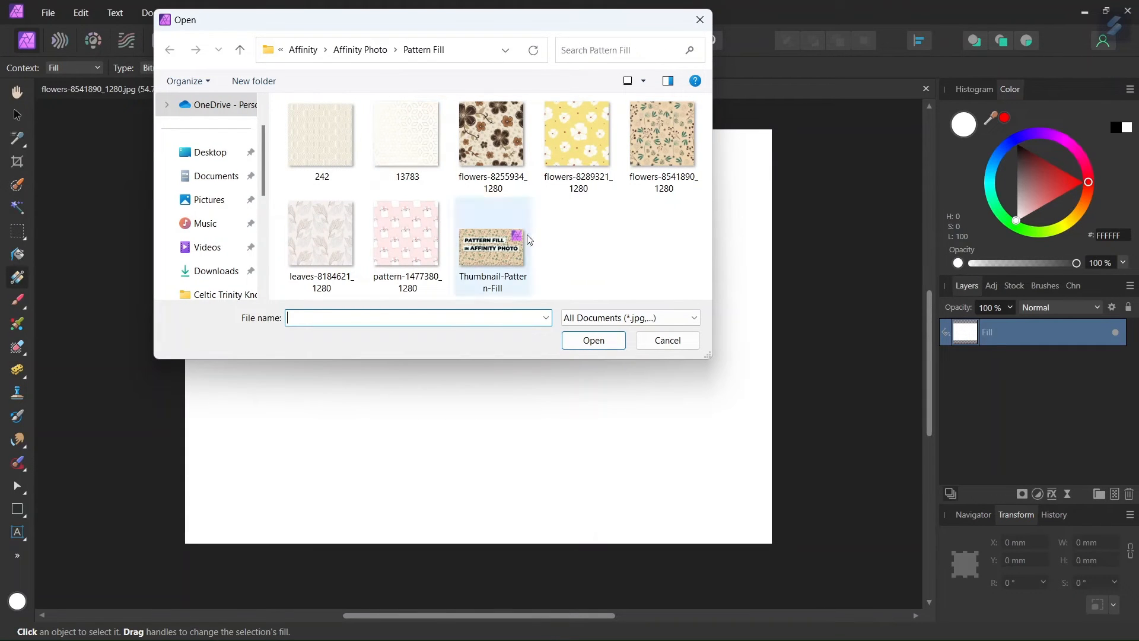
click(663, 135)
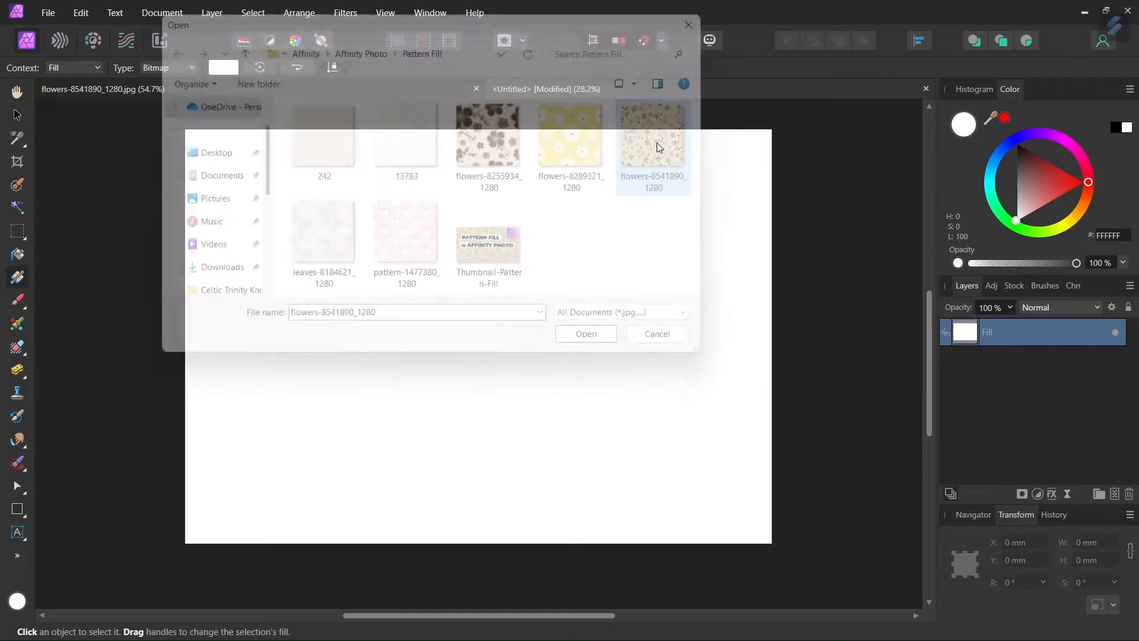
click(586, 333)
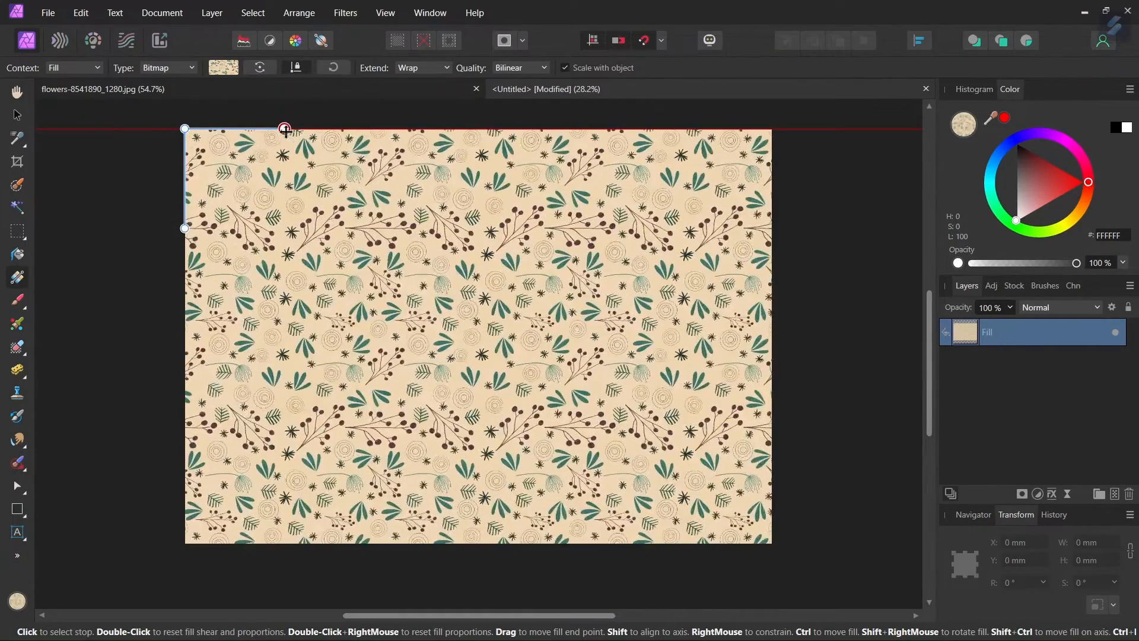
Drag the bitmap fill handles to enlarge the flower tiles and rotate them diagonally.
drag(284, 129, 303, 129)
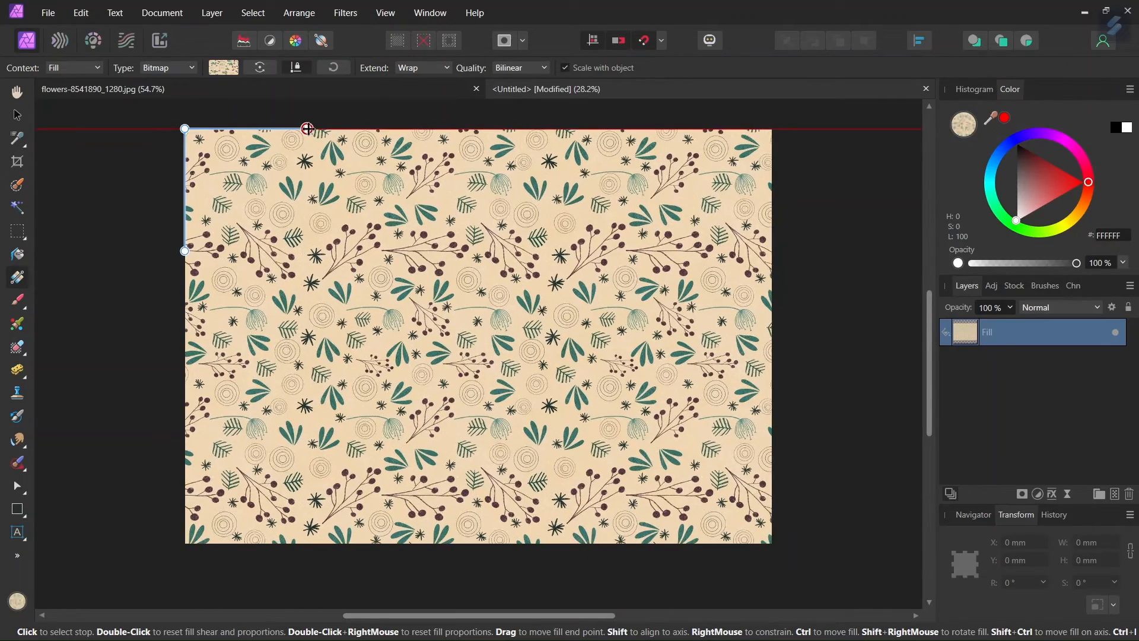
drag(307, 129, 315, 130)
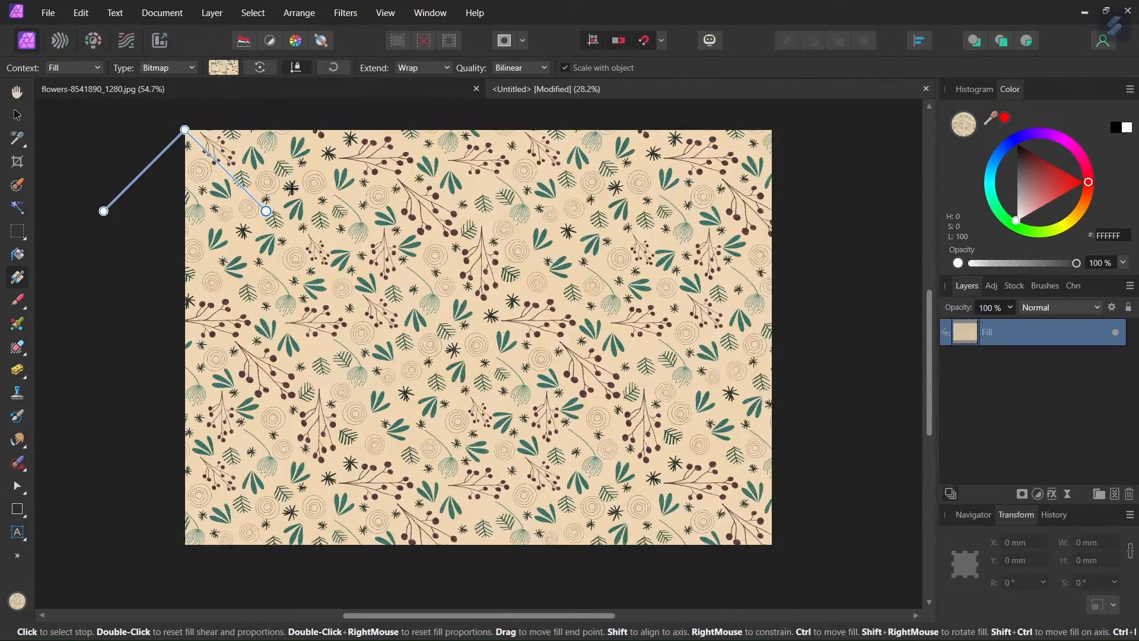
drag(266, 211, 272, 217)
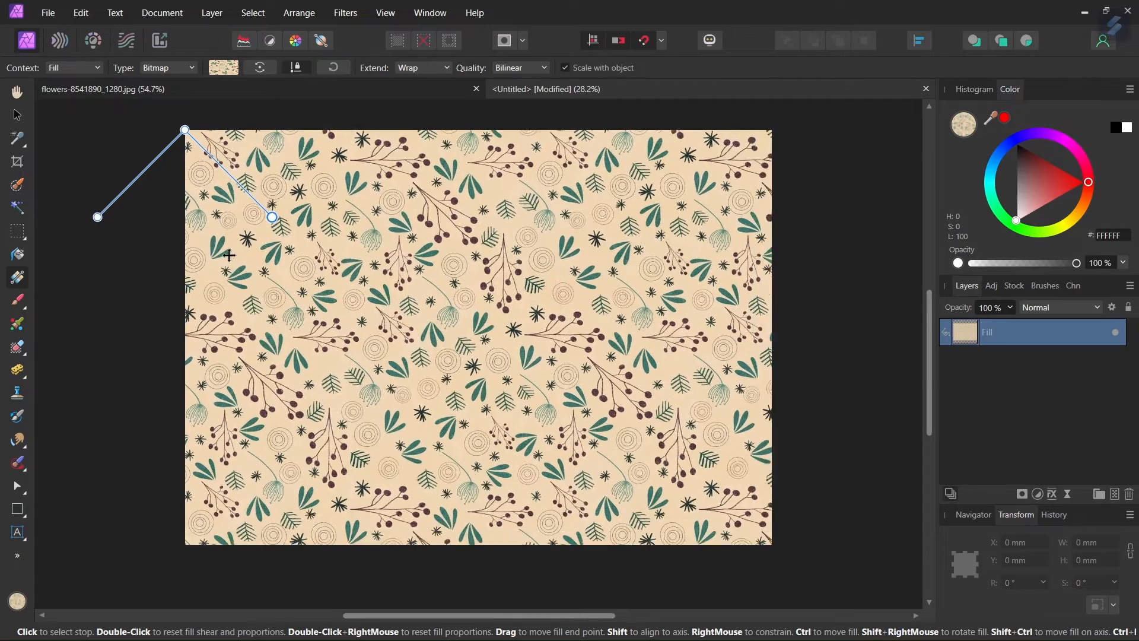
drag(273, 217, 295, 130)
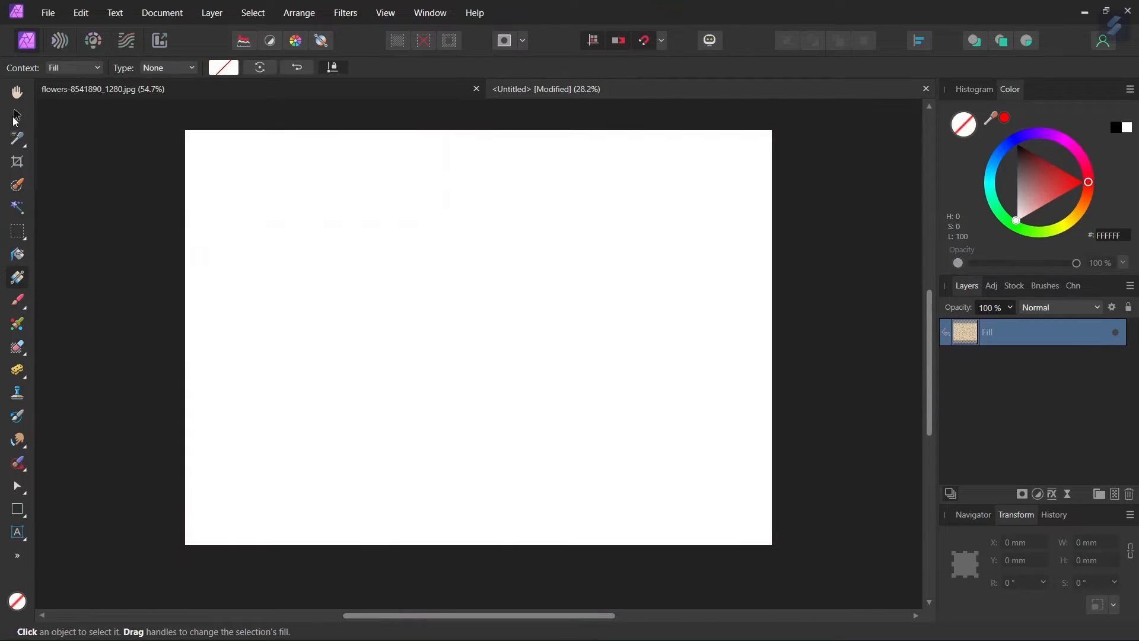
Draw a large rectangle spanning most of the page.
click(16, 509)
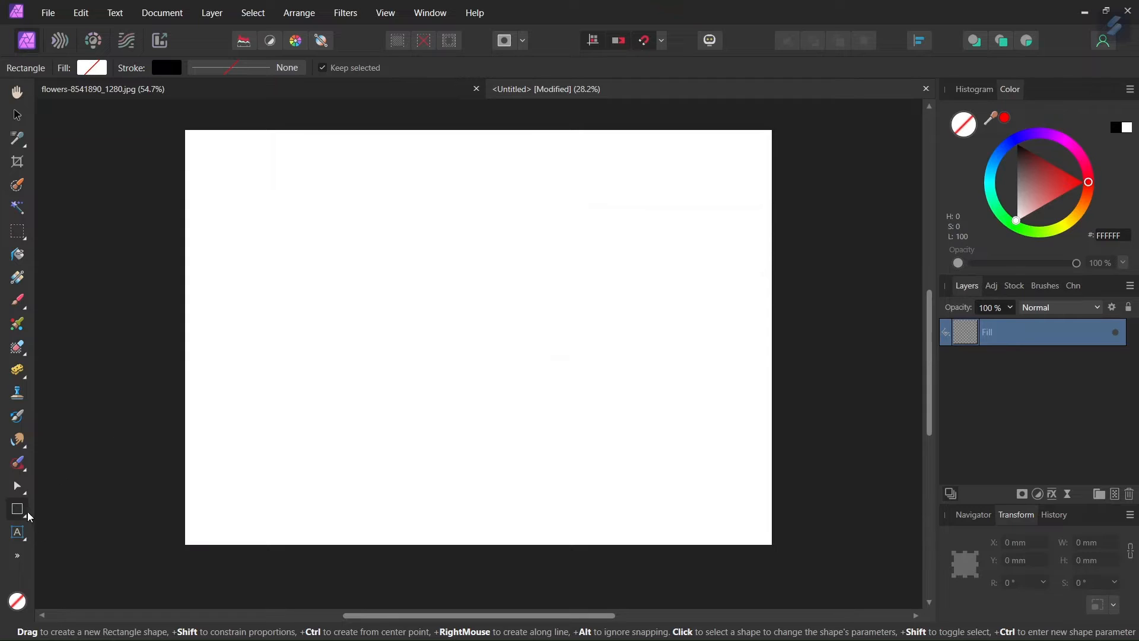
drag(240, 191, 255, 198)
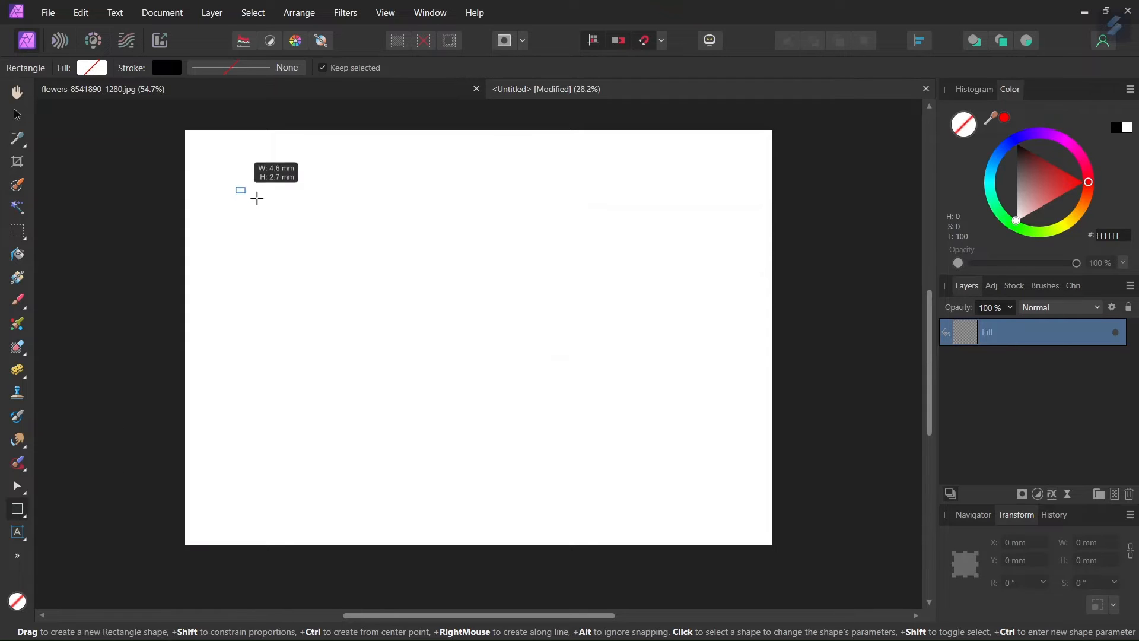
drag(240, 189, 726, 479)
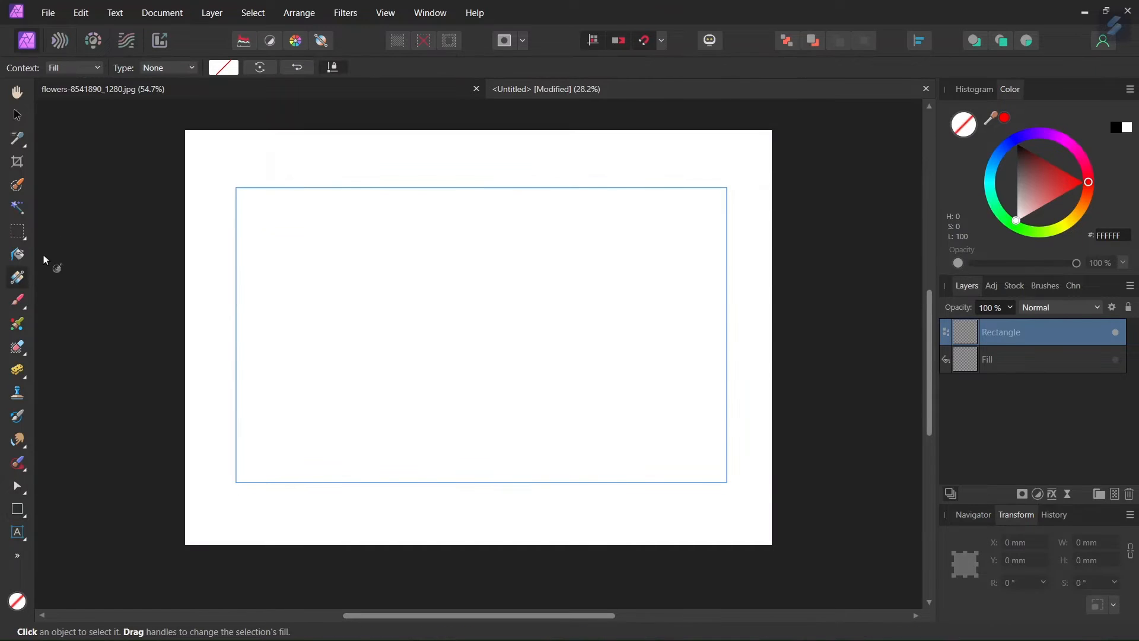
Set the rectangle's fill type to Bitmap with the leaves image.
click(167, 67)
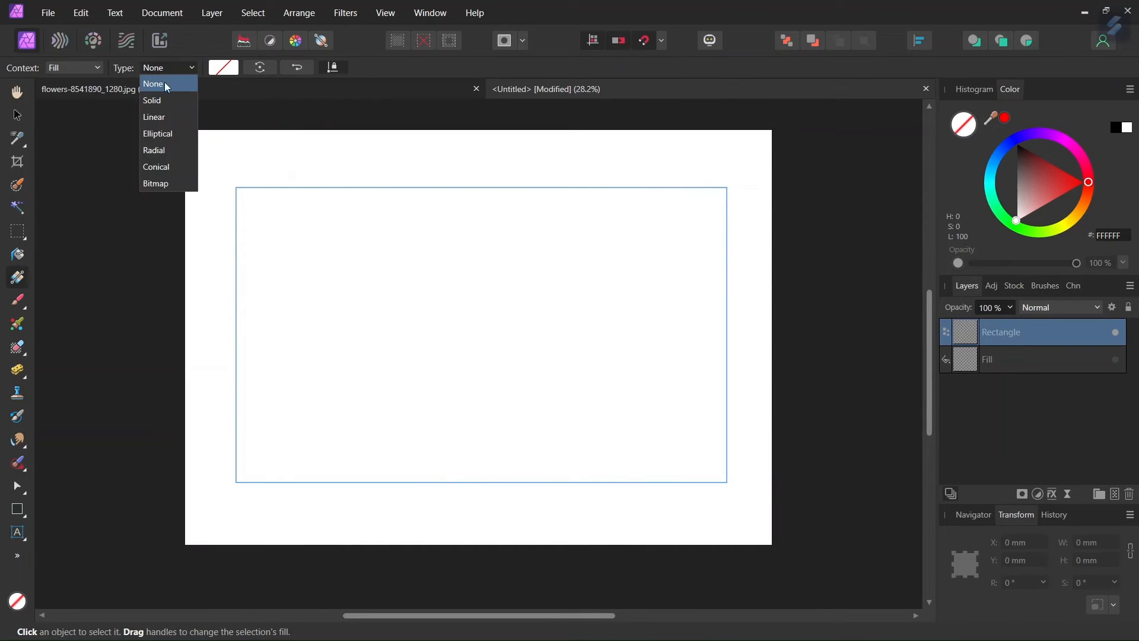
mouse_move(163, 184)
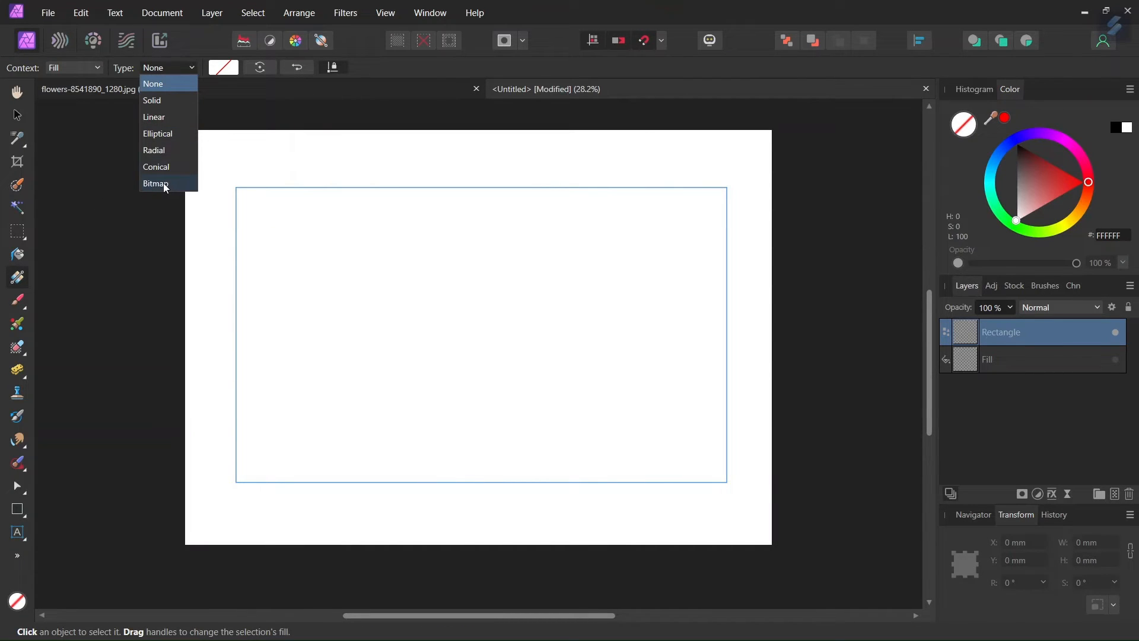
click(155, 183)
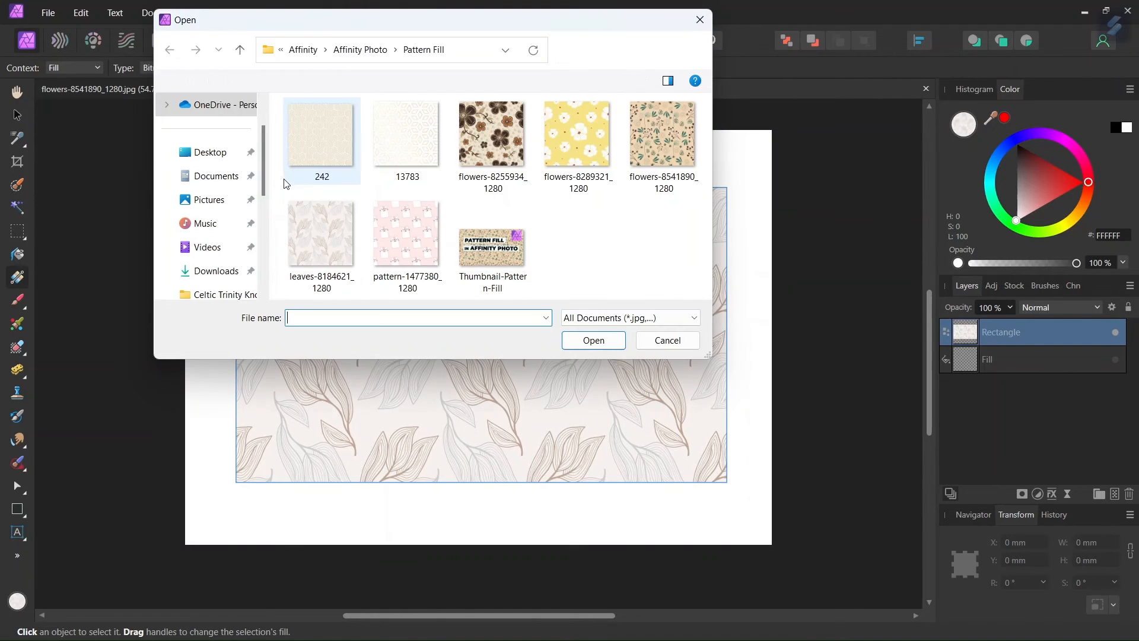
click(666, 340)
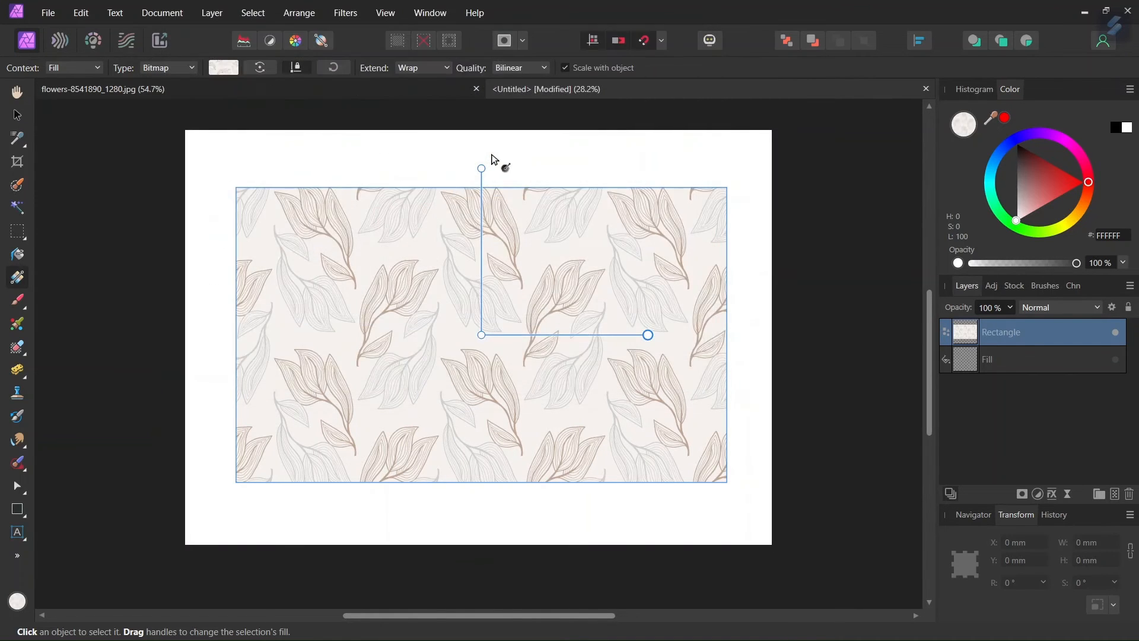